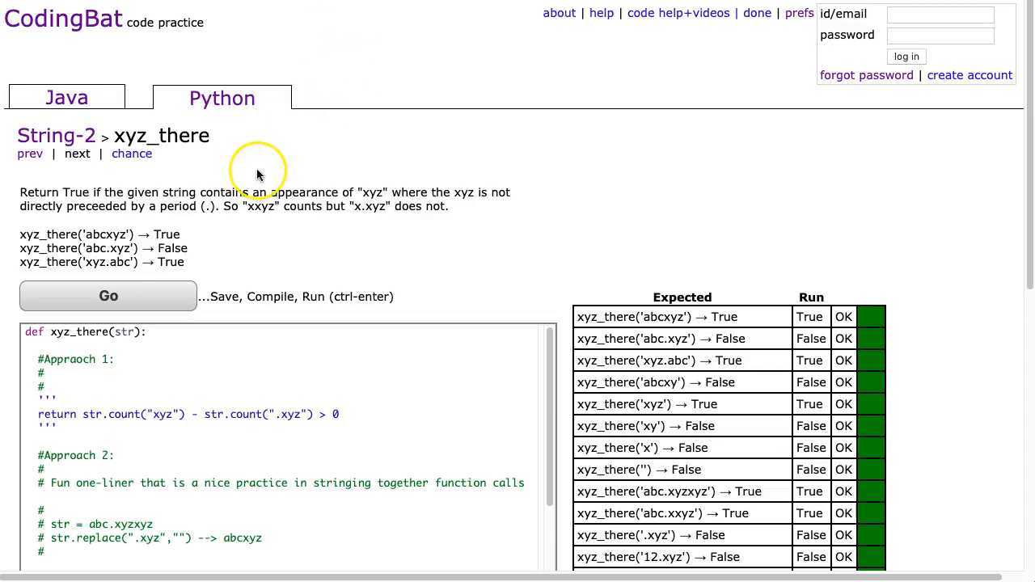
pyautogui.moveTo(211, 111)
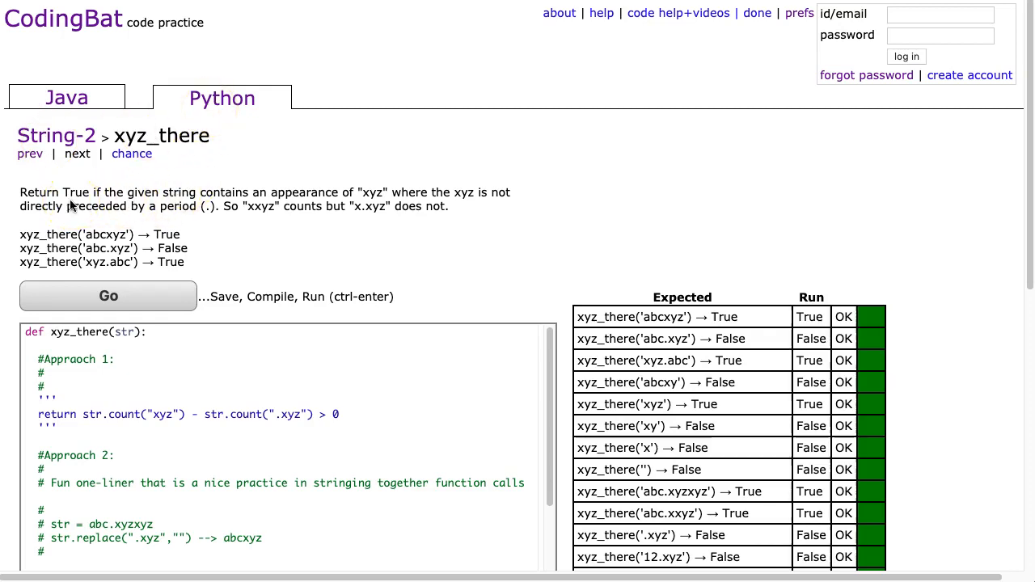
pyautogui.moveTo(485, 204)
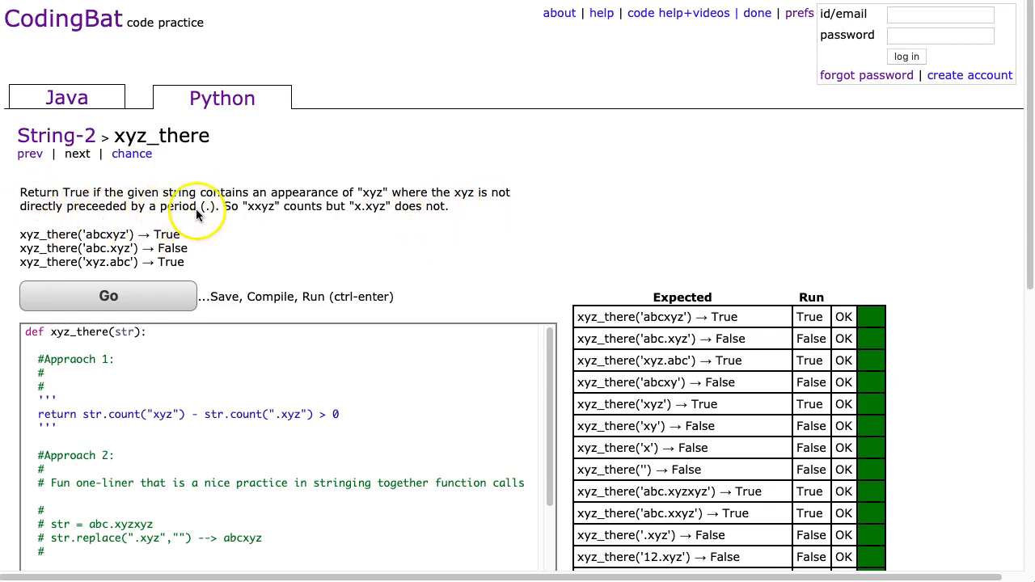
pyautogui.moveTo(302, 220)
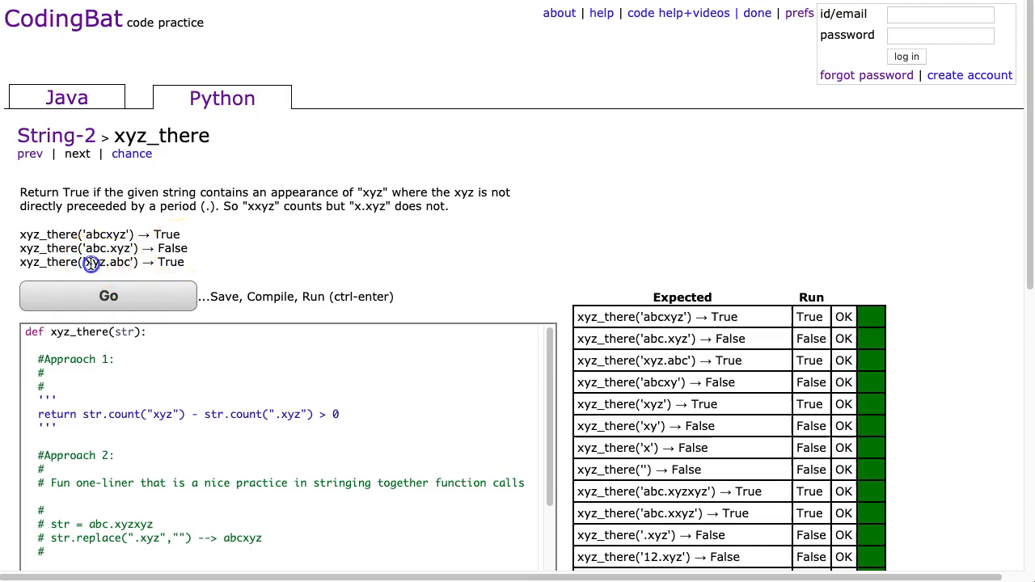
# Step: Highlight the xyz example and both str.count calls in Approach 1's count-difference return line
pyautogui.doubleClick(93, 262)
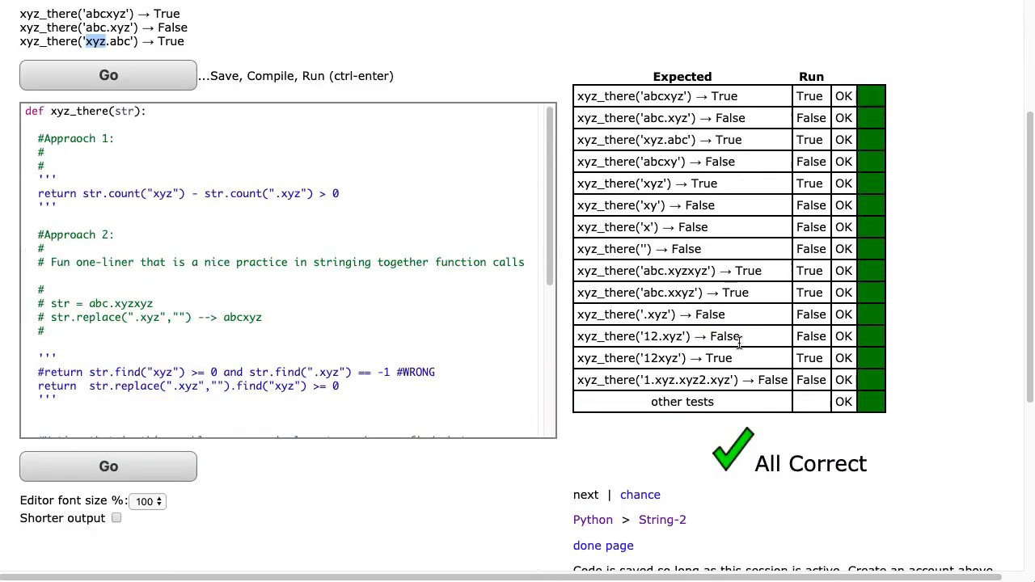
pyautogui.moveTo(249, 161)
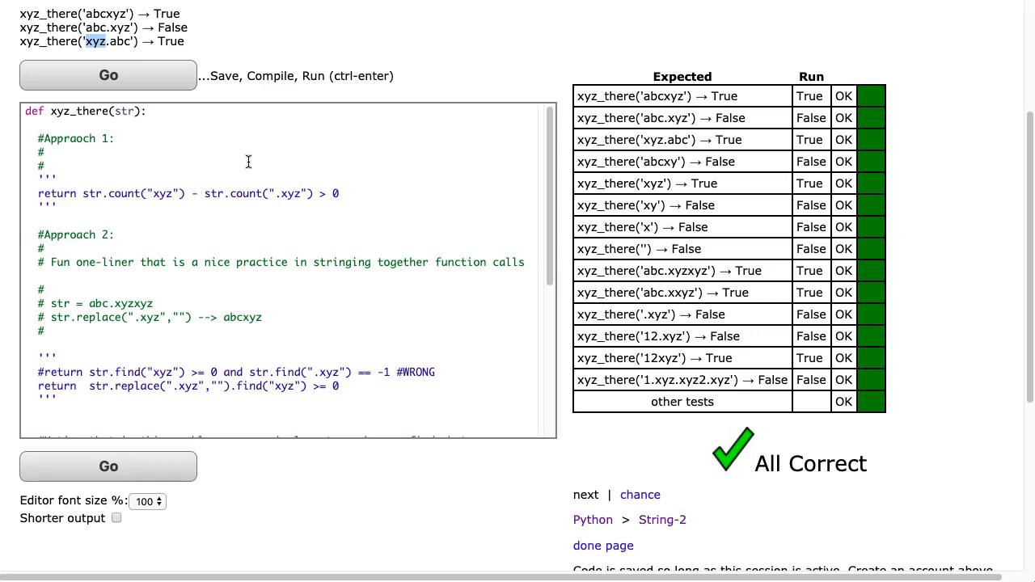
pyautogui.moveTo(228, 235)
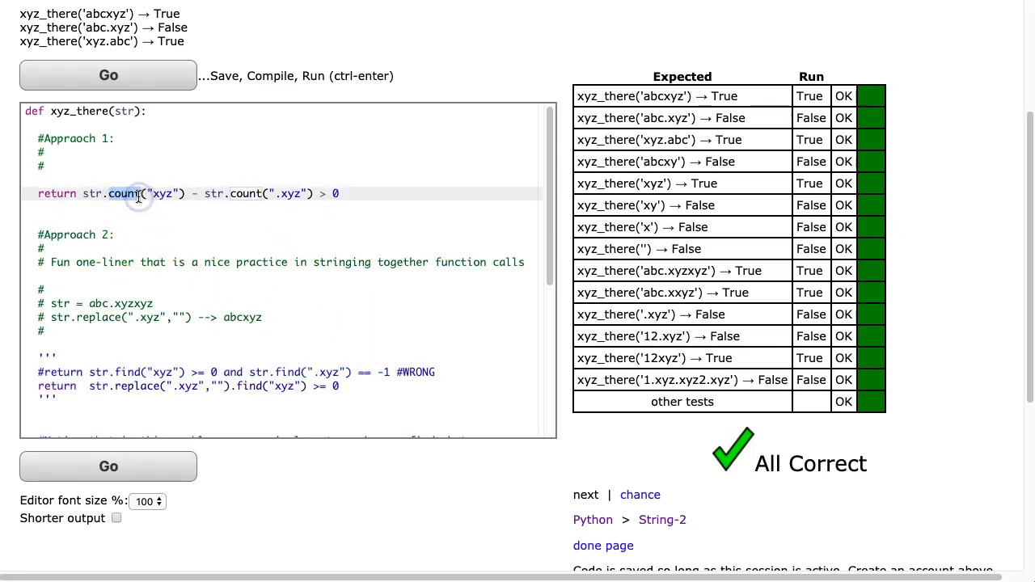
pyautogui.doubleClick(121, 194)
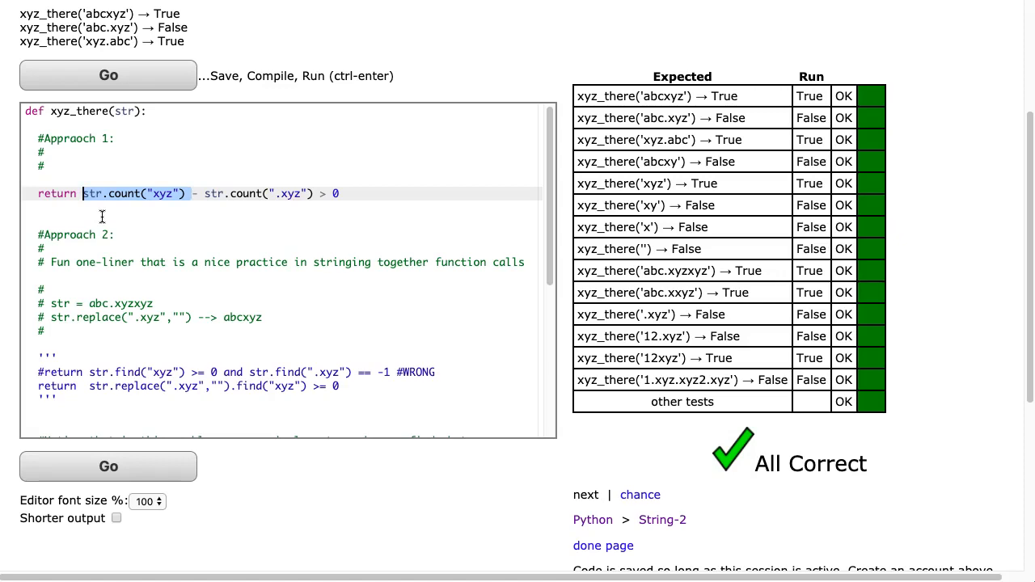
pyautogui.click(225, 194)
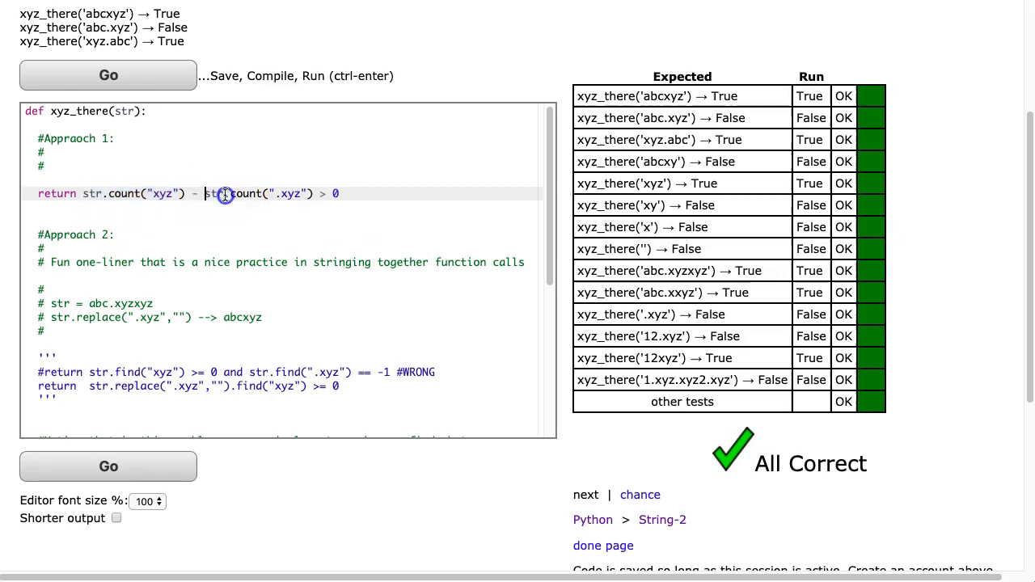
pyautogui.moveTo(204, 194); pyautogui.dragTo(310, 194)
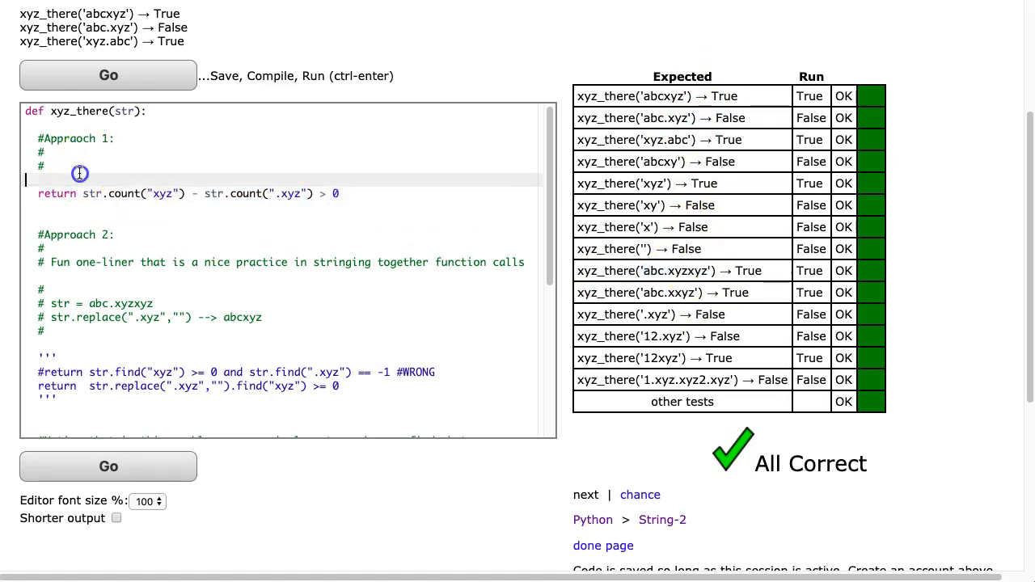
# Step: Add the 'abc.xyzxyz' example comment and test the return comparison, ending with the > 0 version passing
pyautogui.write('$')
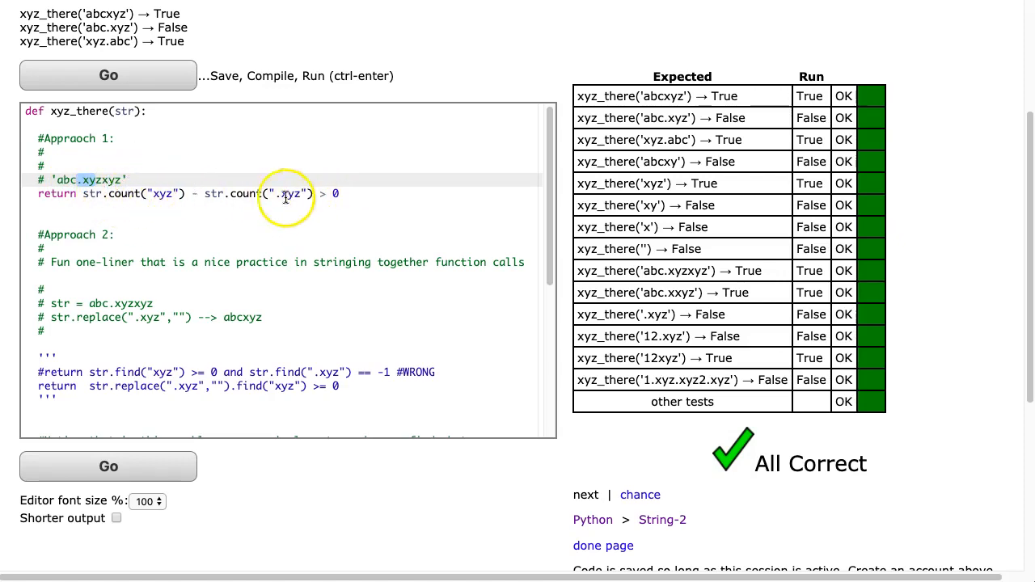
pyautogui.moveTo(327, 192)
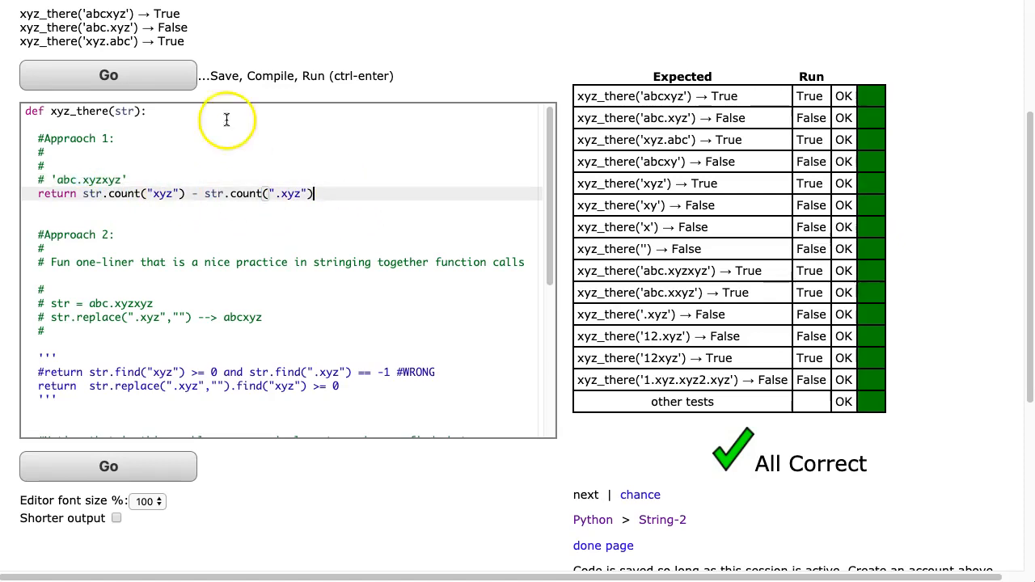
pyautogui.click(107, 74)
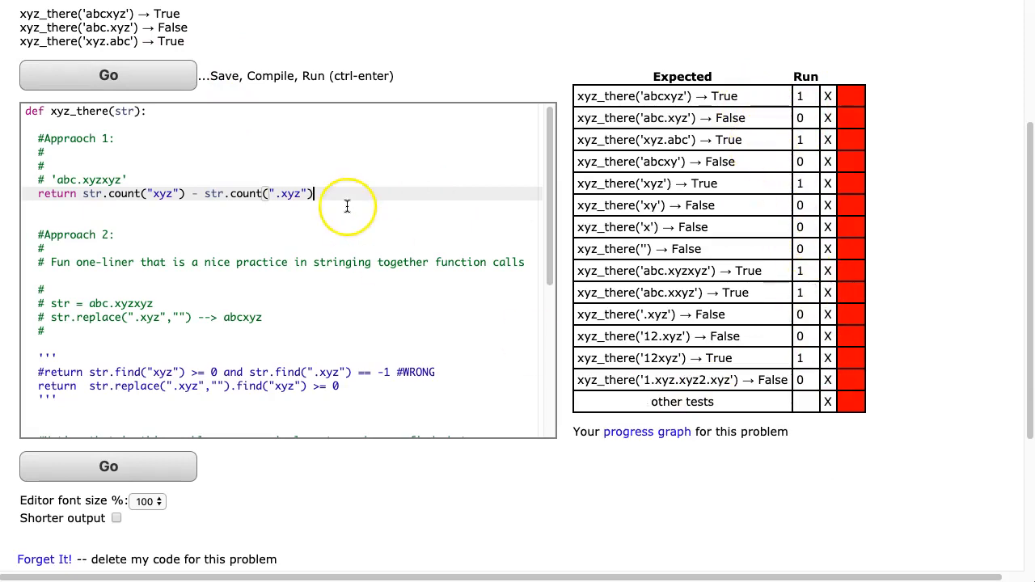
pyautogui.write('> 1')
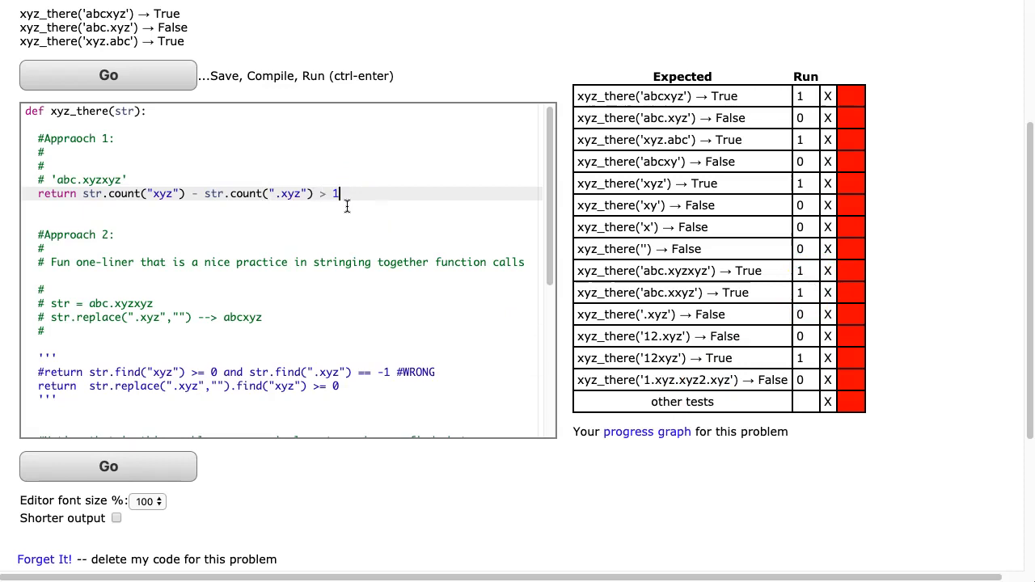
pyautogui.click(107, 76)
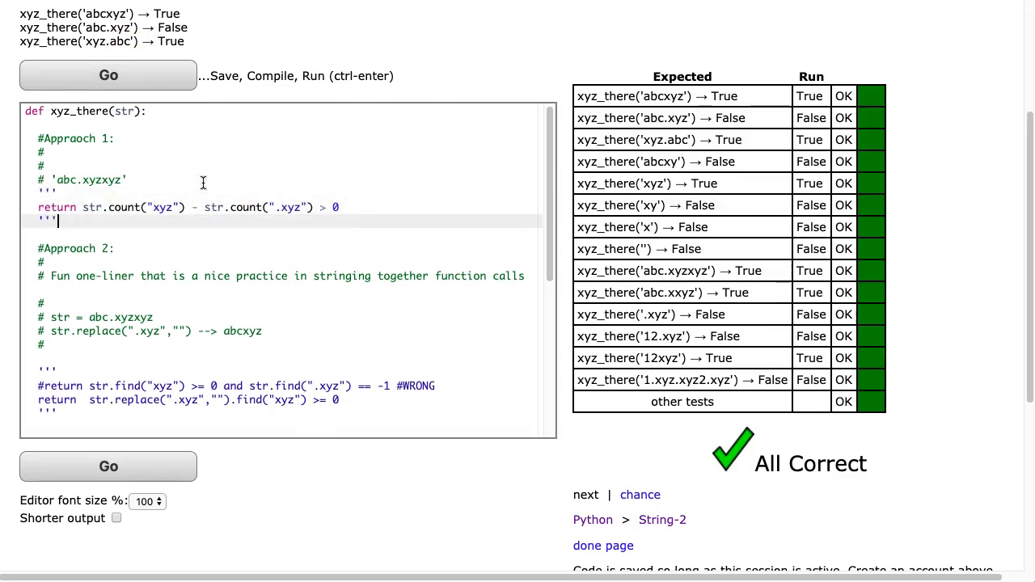
# Step: Comment the Approach 2 replace-then-find return out and back in, then run it to All Correct
pyautogui.scroll(-3)
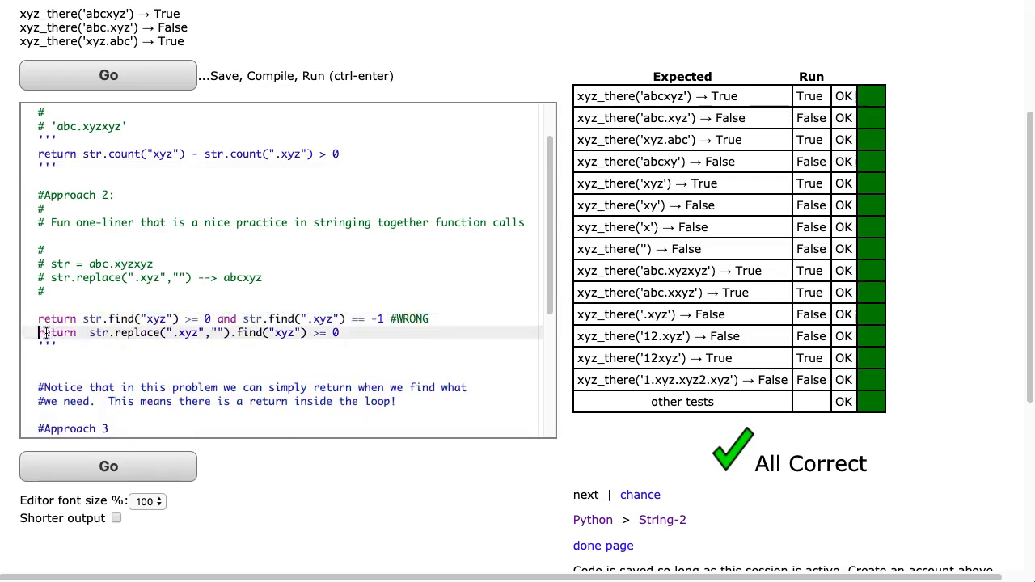
pyautogui.write('#')
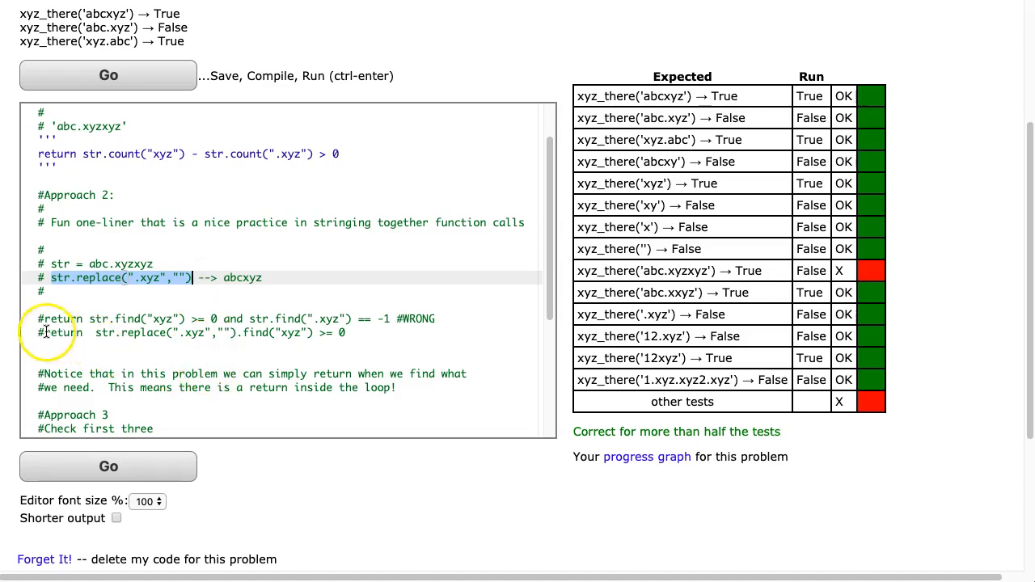
pyautogui.click(113, 75)
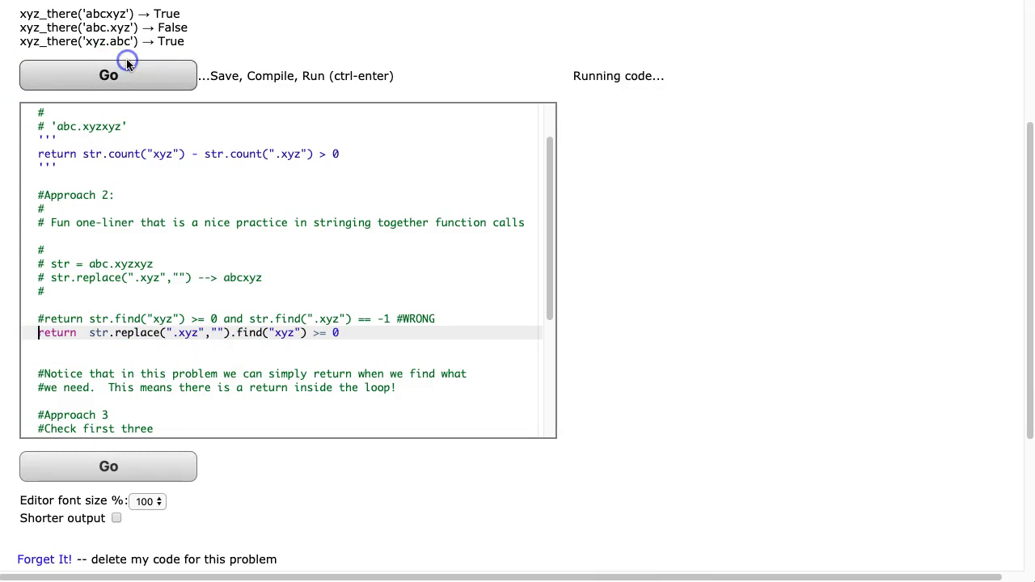
# Step: Highlight the str.replace(".xyz","") call in the one-liner to explain it
pyautogui.click(109, 74)
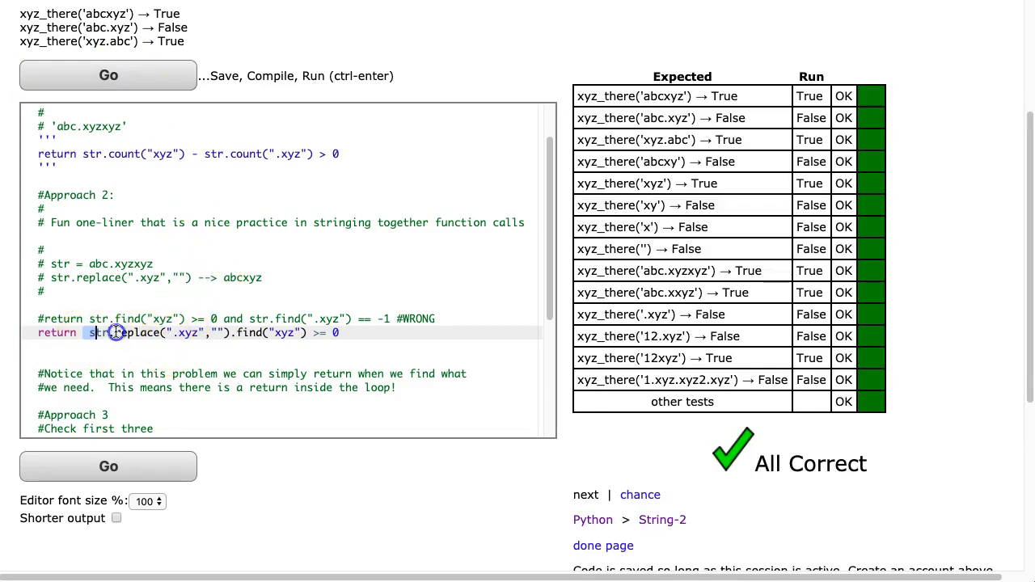
pyautogui.moveTo(84, 333); pyautogui.dragTo(230, 333)
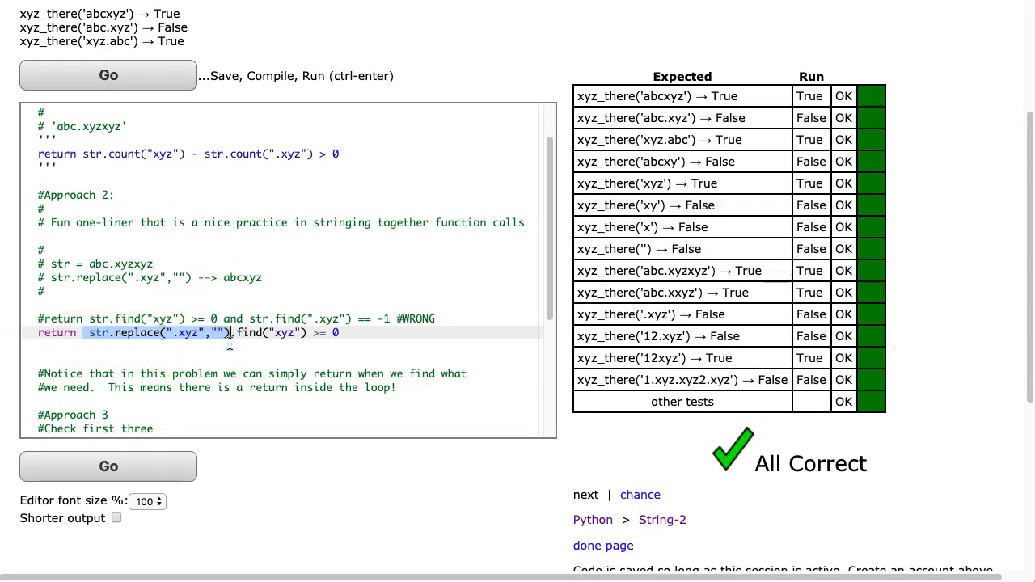
pyautogui.moveTo(233, 343)
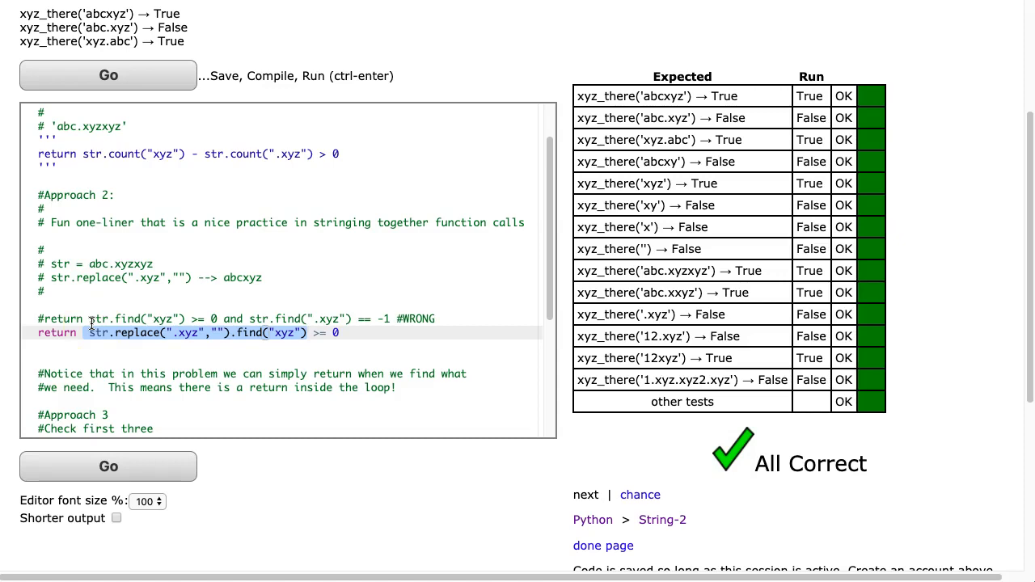
pyautogui.click(113, 333)
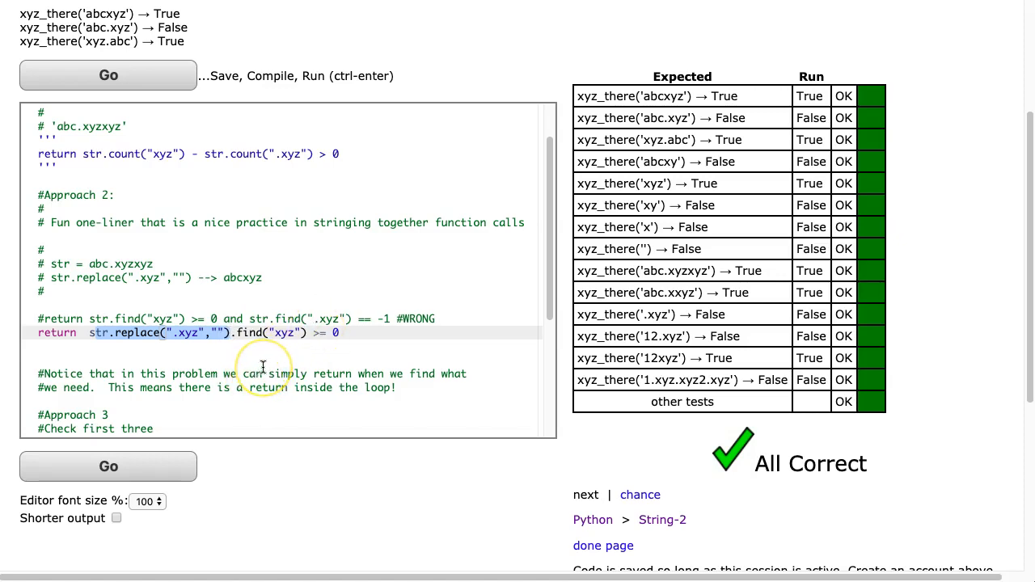
pyautogui.scroll(-3)
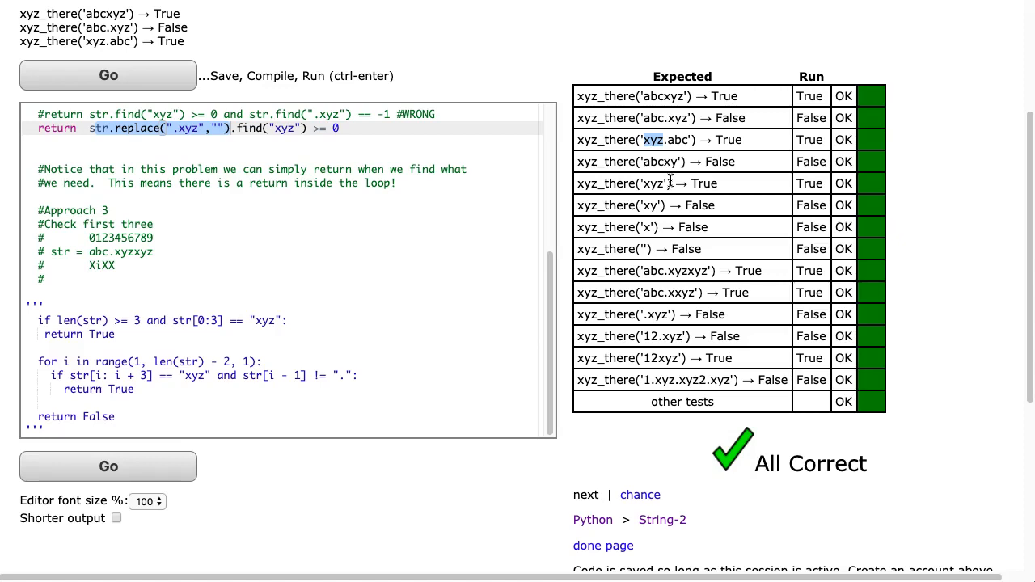
pyautogui.moveTo(105, 265)
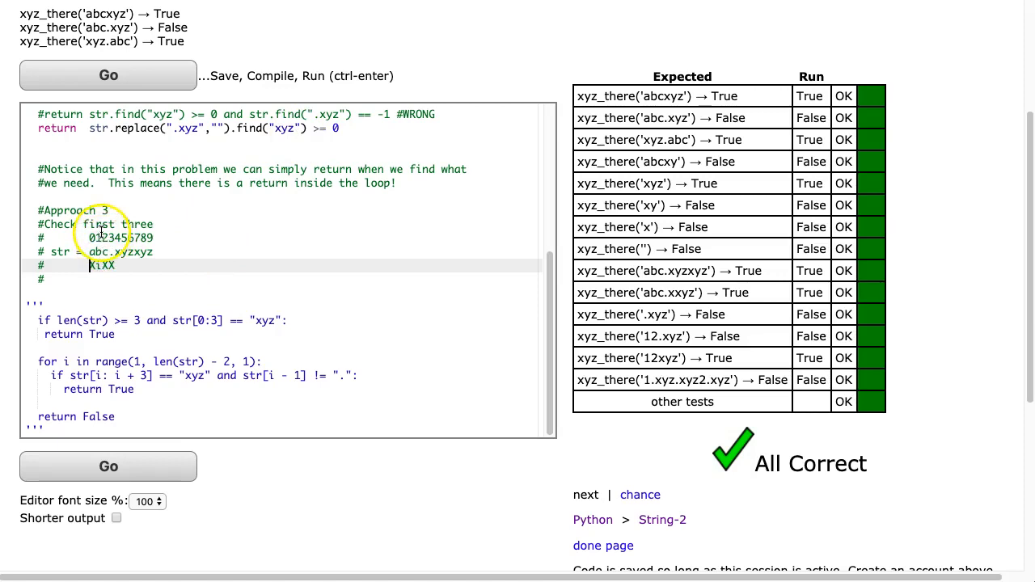
pyautogui.moveTo(142, 372)
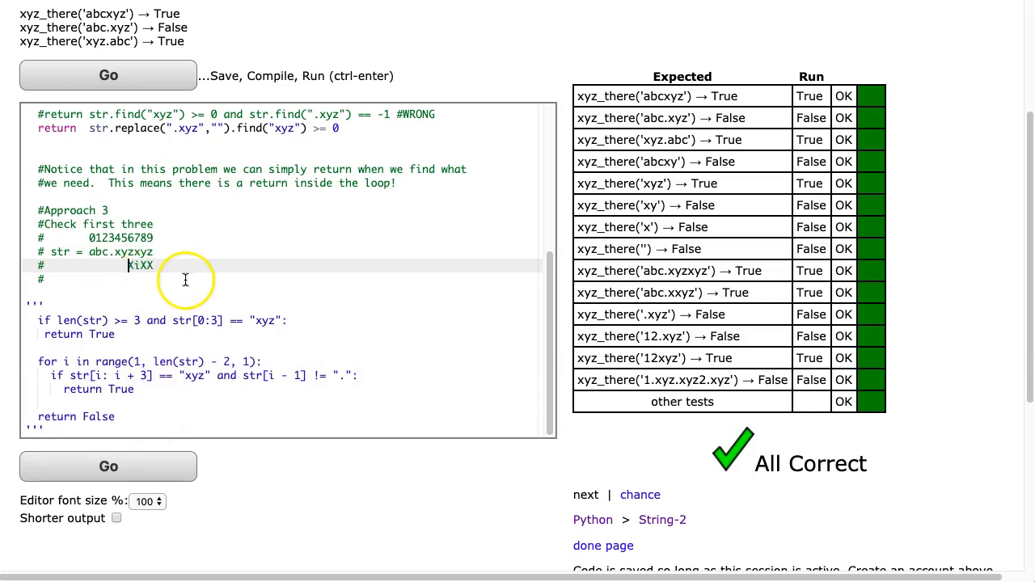
pyautogui.moveTo(133, 265)
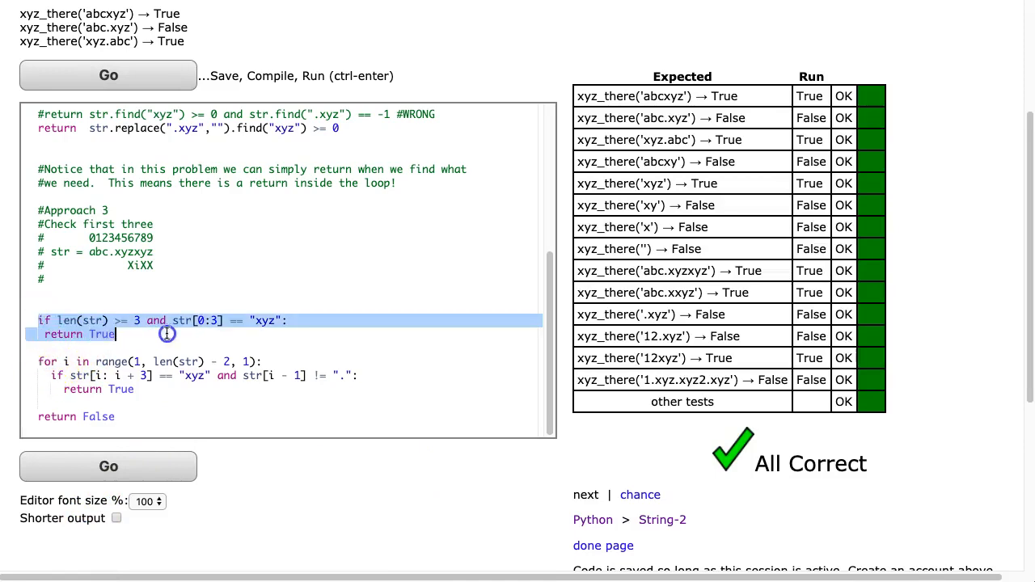
pyautogui.moveTo(97, 259)
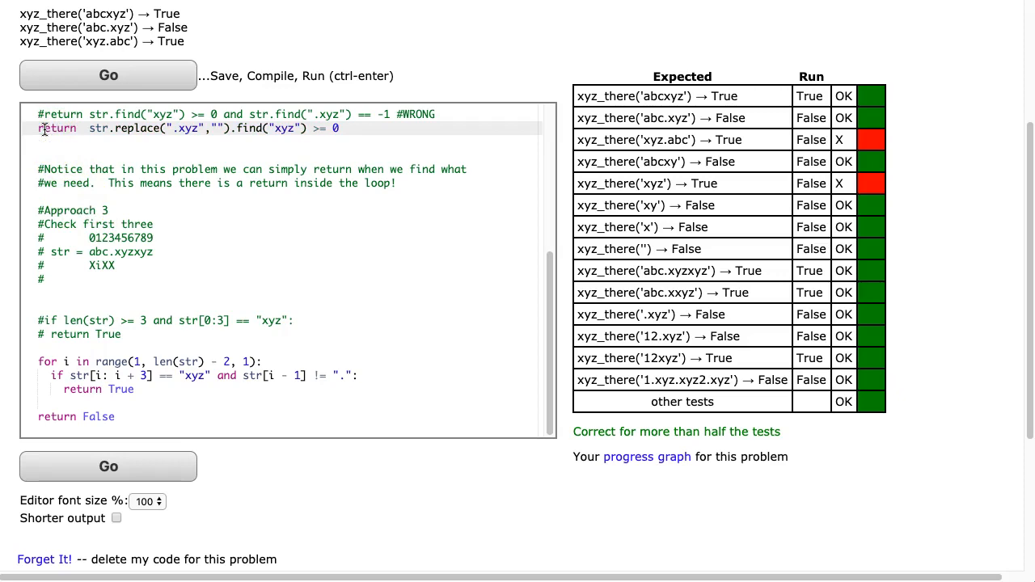
# Step: Run the Approach 3 loop without the opening-three check and show the xyz.abc and xyz tests failing
pyautogui.click(110, 74)
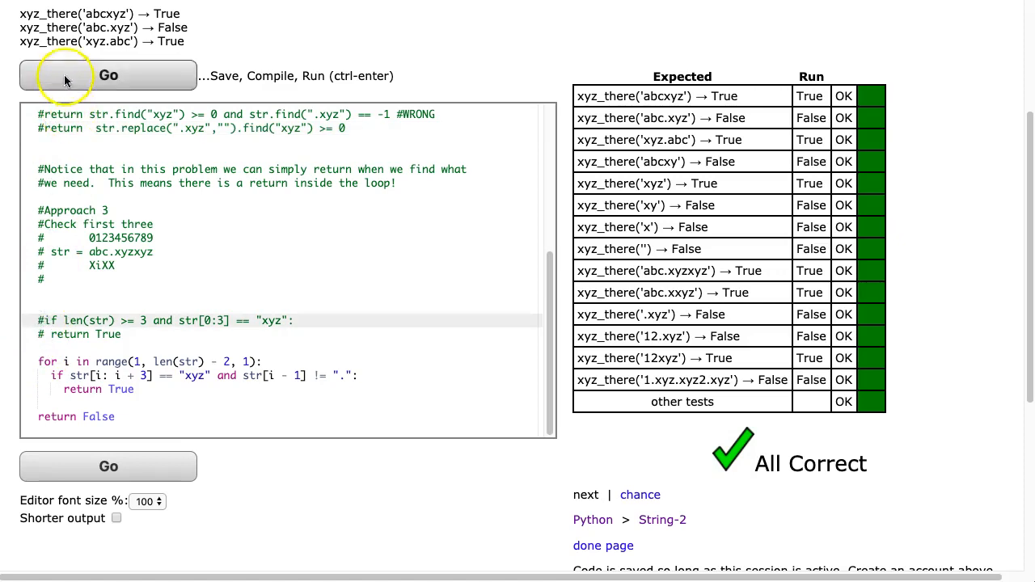
pyautogui.click(66, 80)
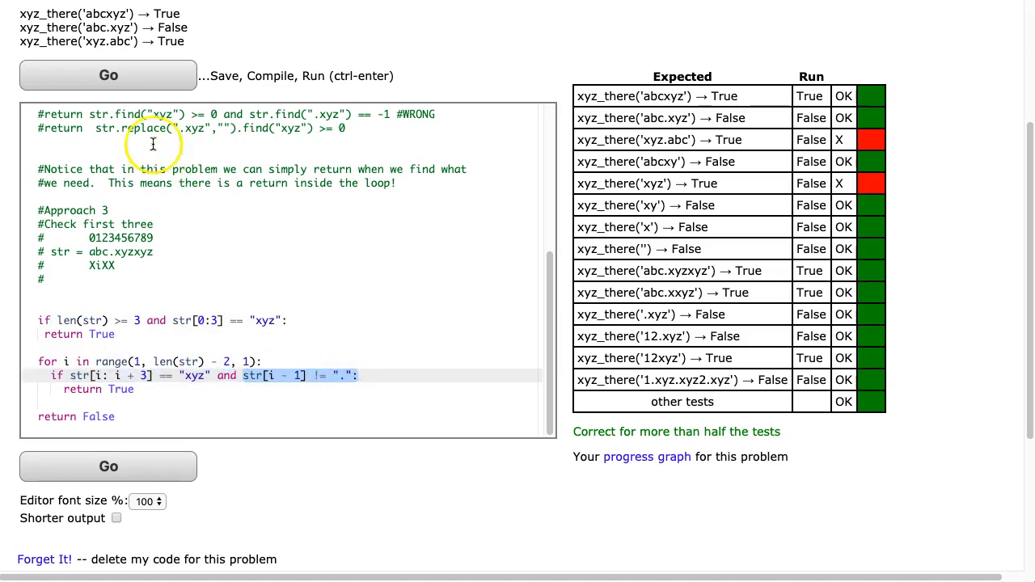
# Step: Run the loop solution with the opening-three check restored and confirm All Correct
pyautogui.click(106, 76)
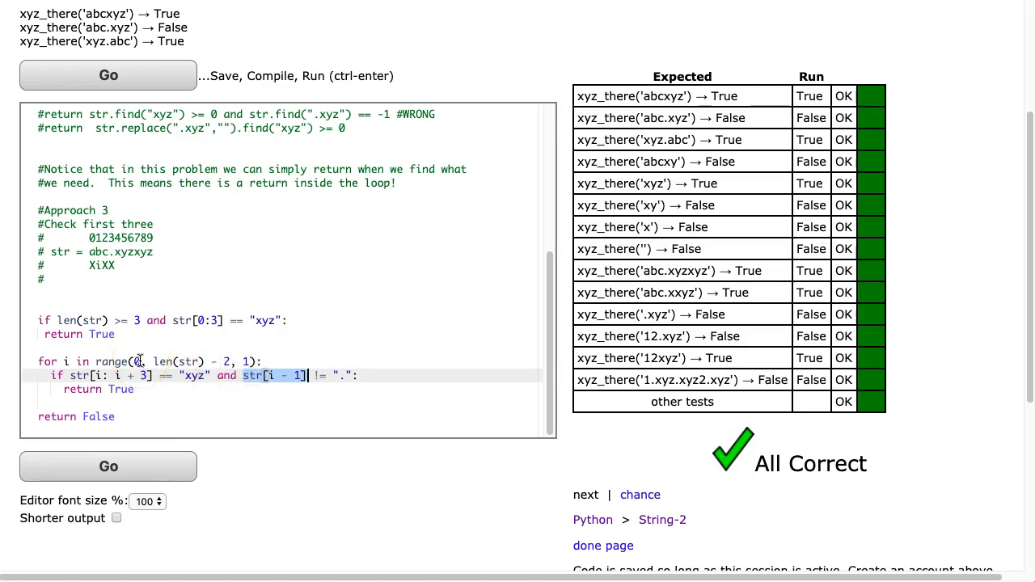
pyautogui.moveTo(199, 367)
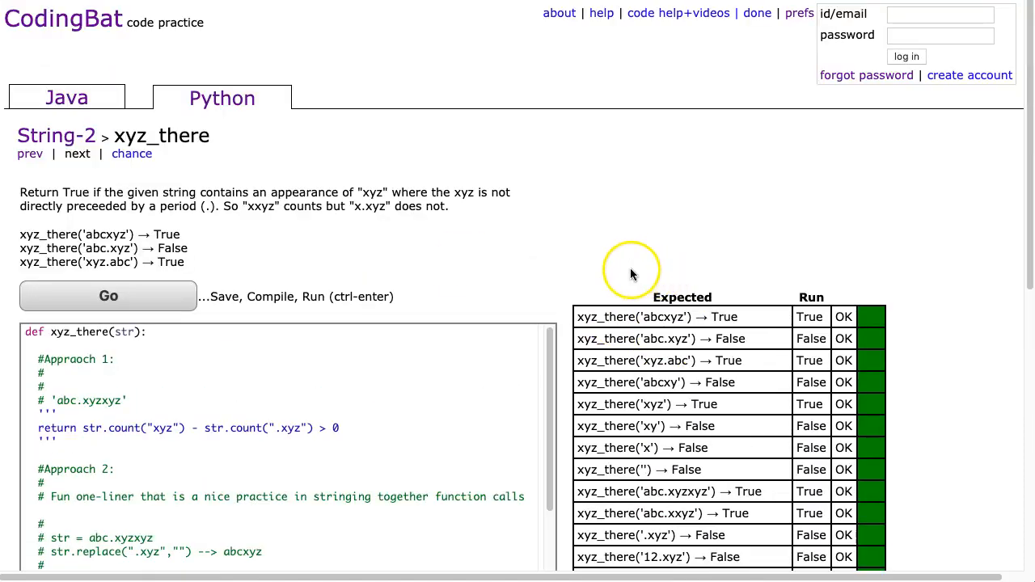
pyautogui.moveTo(308, 252)
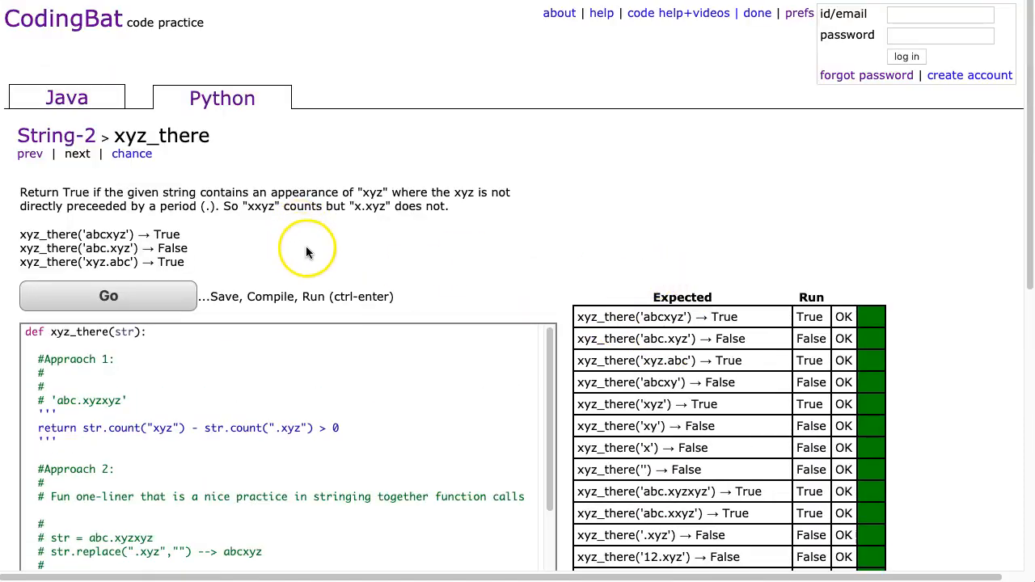
pyautogui.moveTo(214, 122)
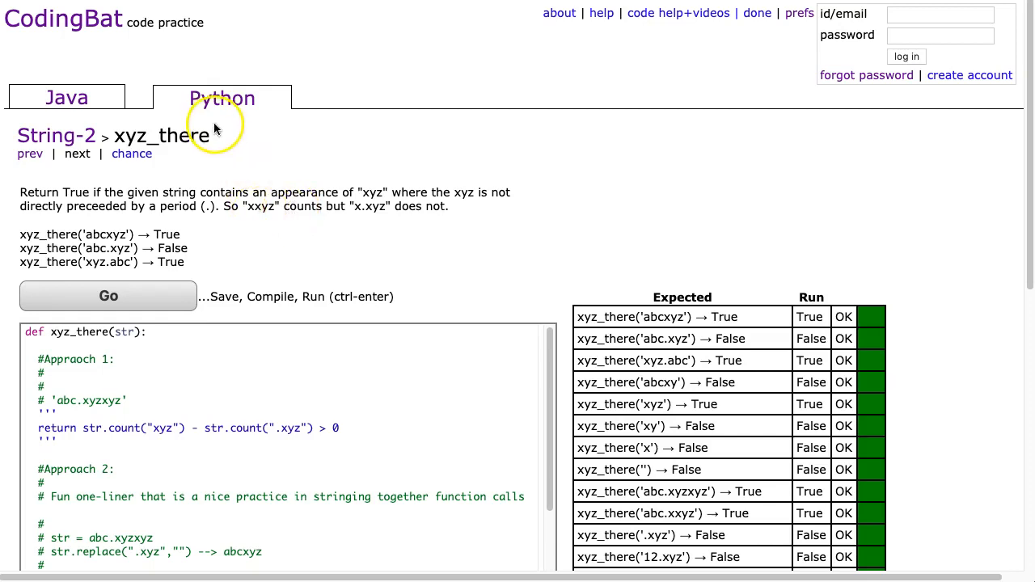